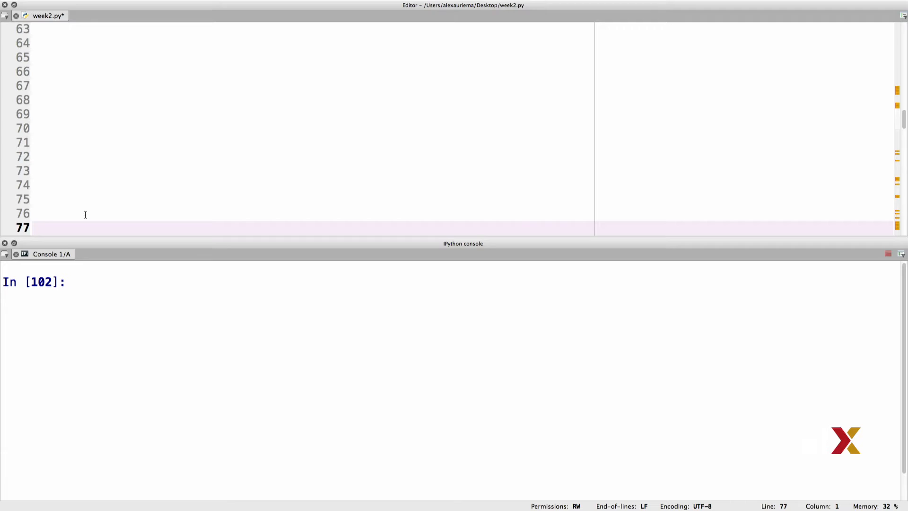
# Define z1 as np.array([1,3,5,7,9]) in the IPython console.
pyautogui.write('z1')
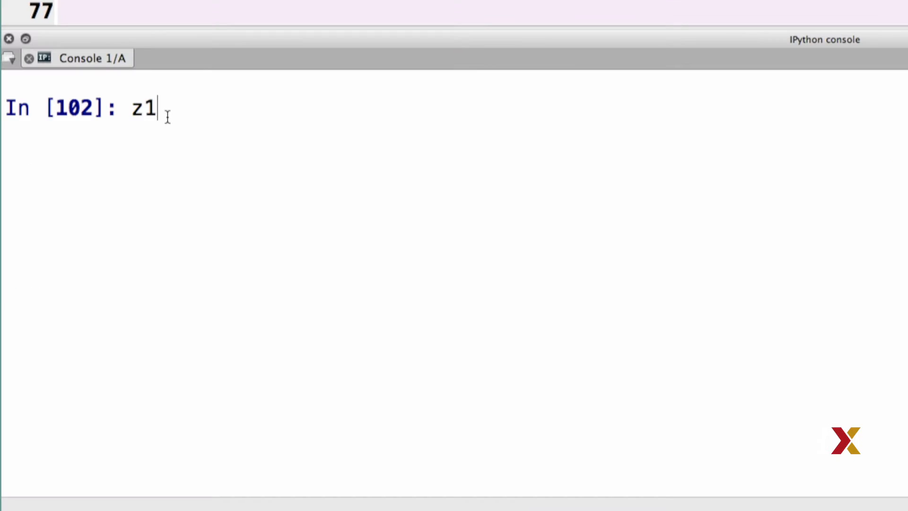
pyautogui.write('= np.arra')
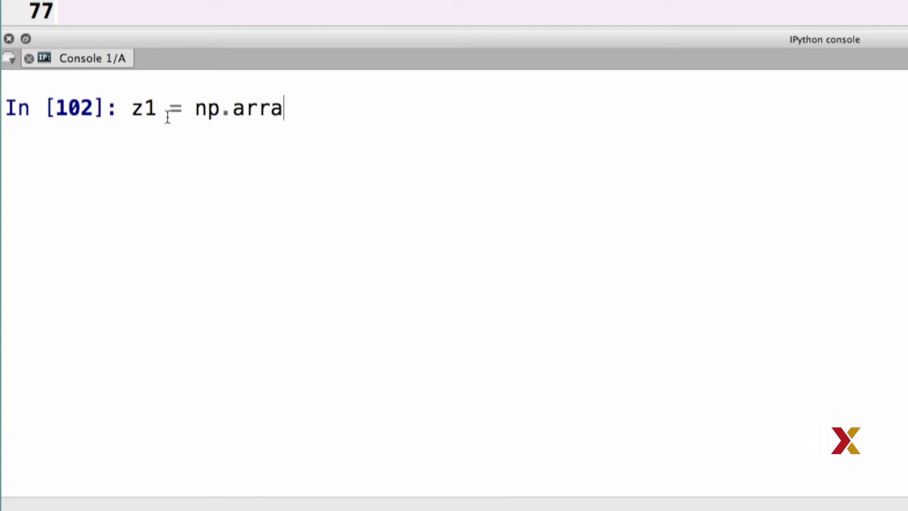
pyautogui.write('y([]')
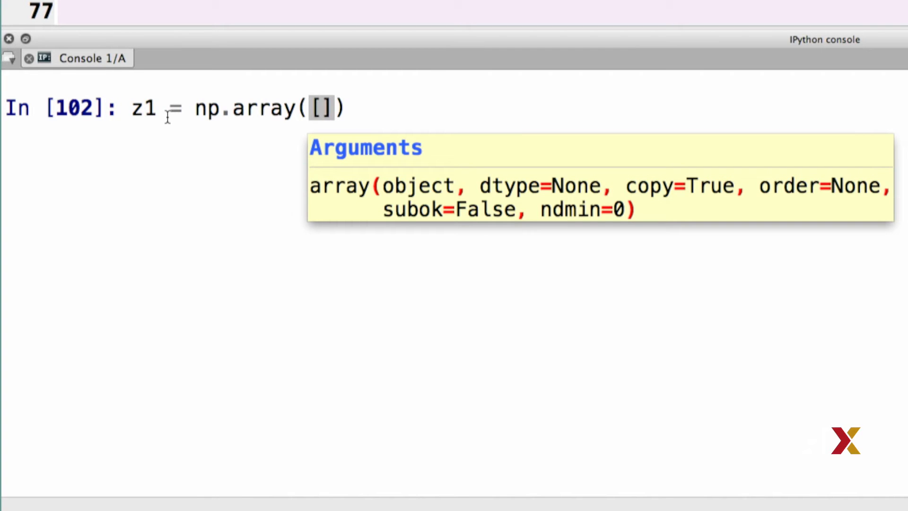
pyautogui.write('1,3,5,7,9')
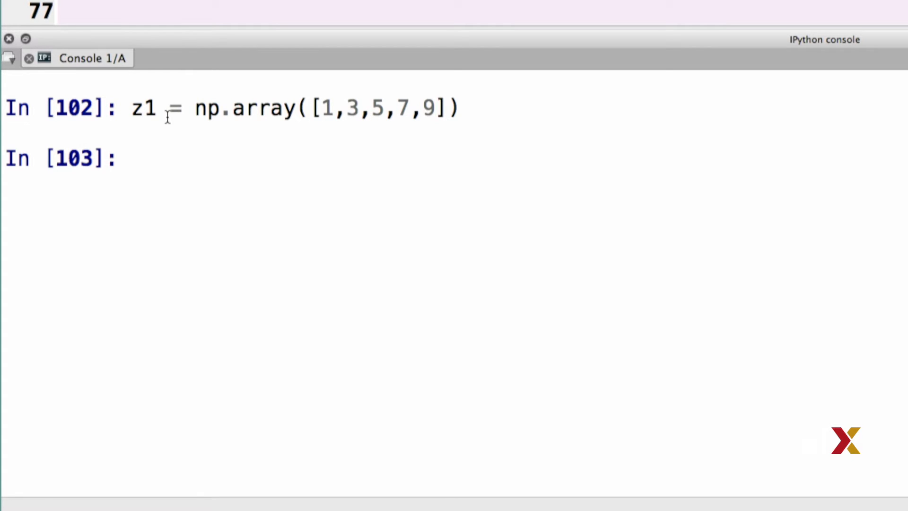
# Define z2 = z1 + 1 and display z1 and z2.
pyautogui.write('z')
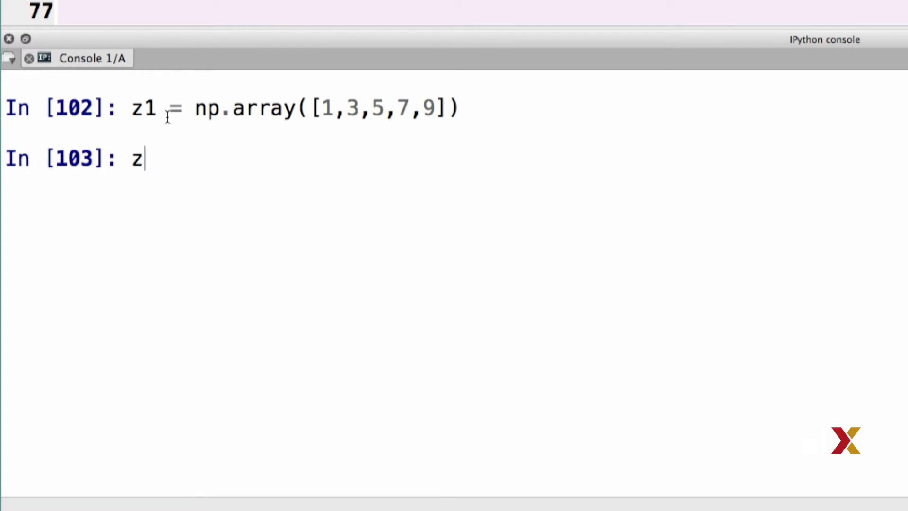
pyautogui.write('2 =')
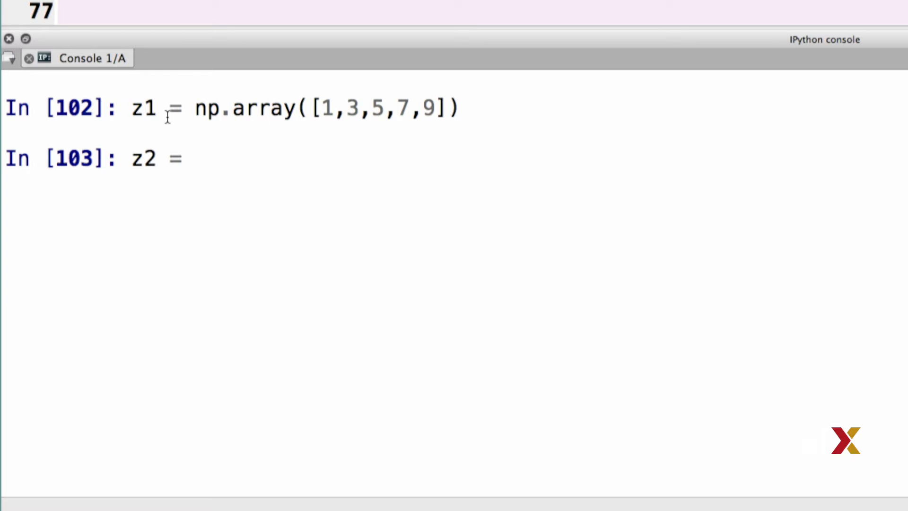
pyautogui.write('z1')
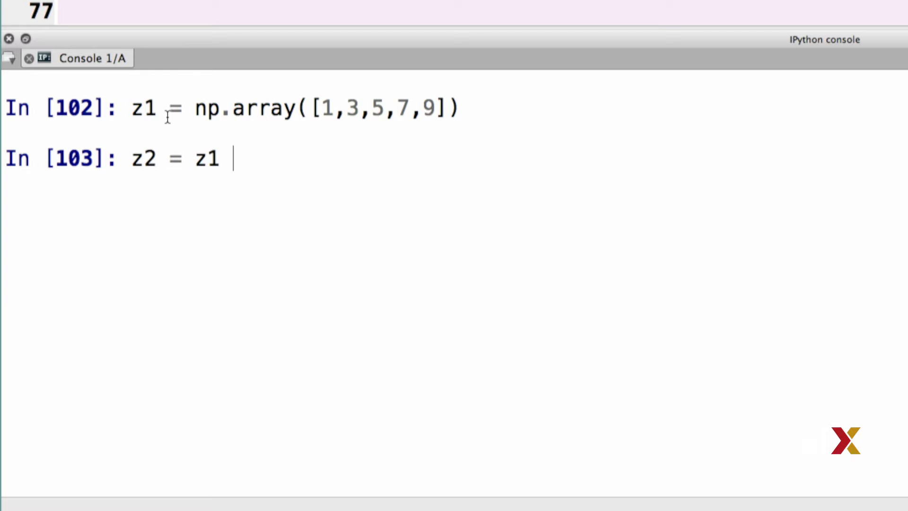
pyautogui.write('+ 1')
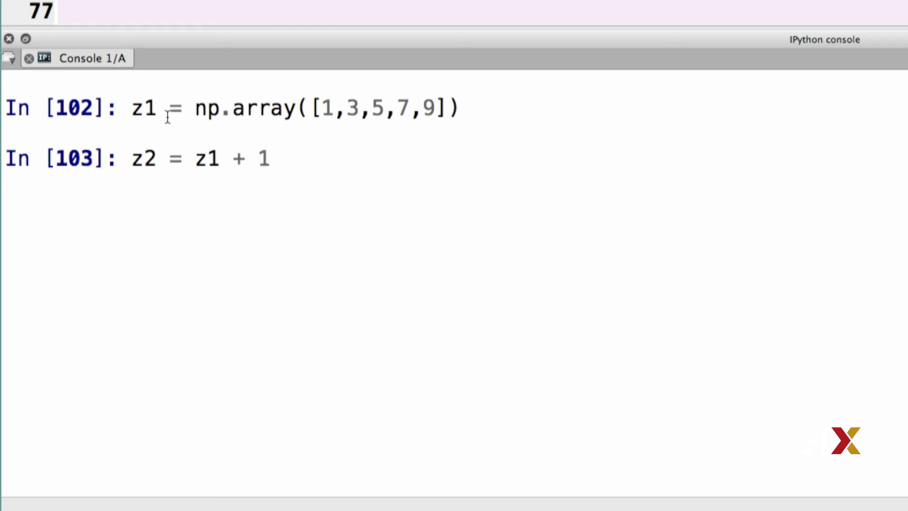
pyautogui.write('z1')
pyautogui.write('z2')
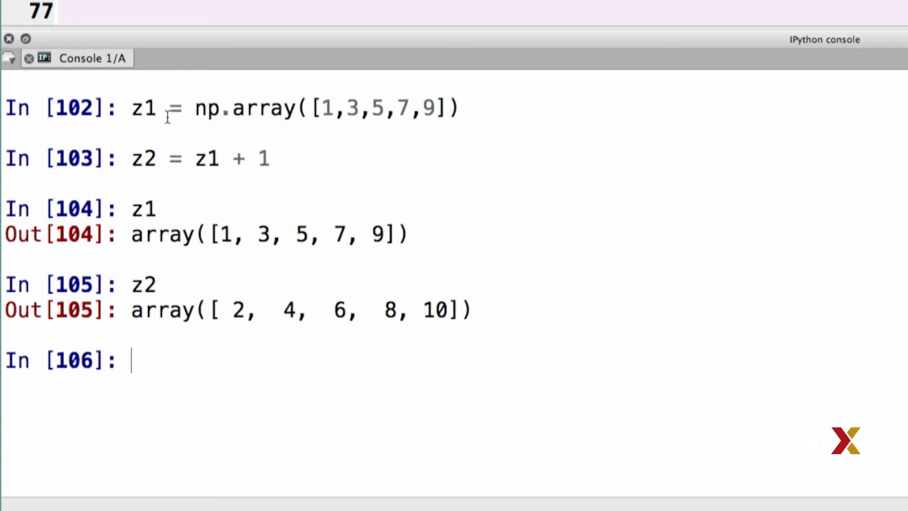
# Create the index list ind = [0,2,3].
pyautogui.write('ind')
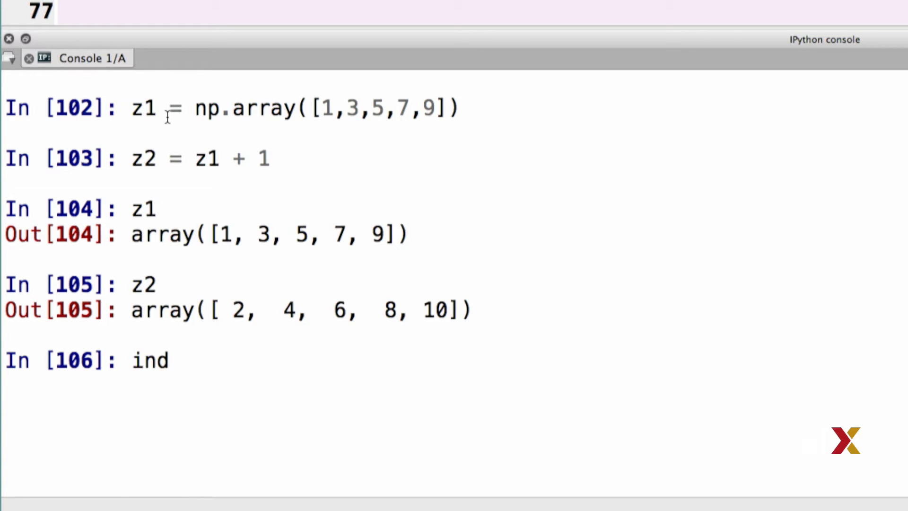
pyautogui.write('= []')
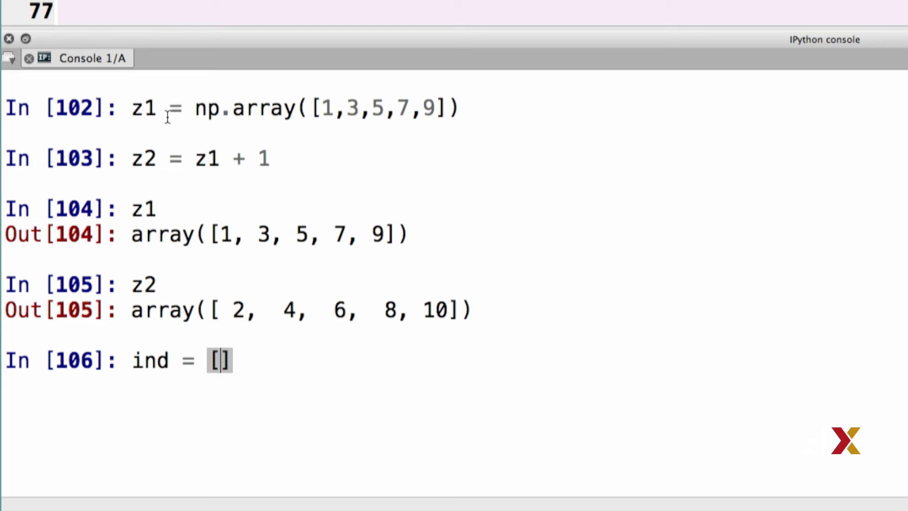
pyautogui.write('0')
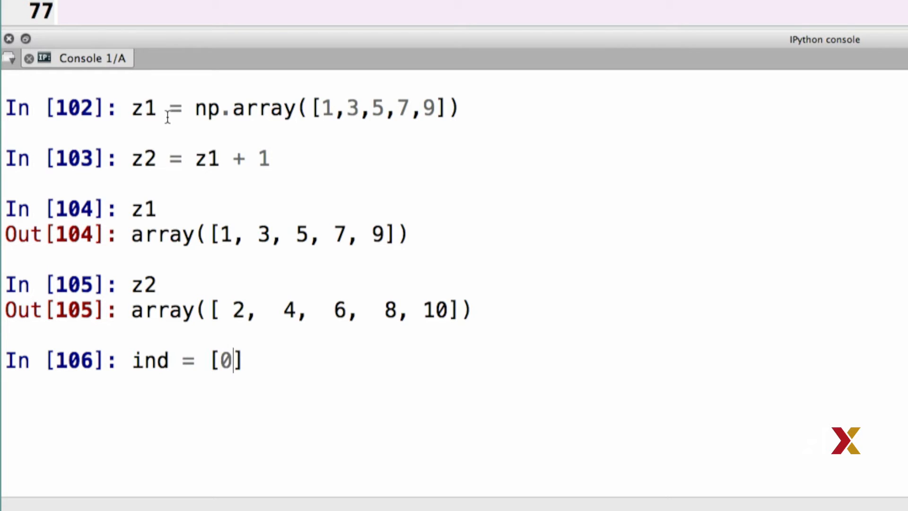
pyautogui.write(',2,3')
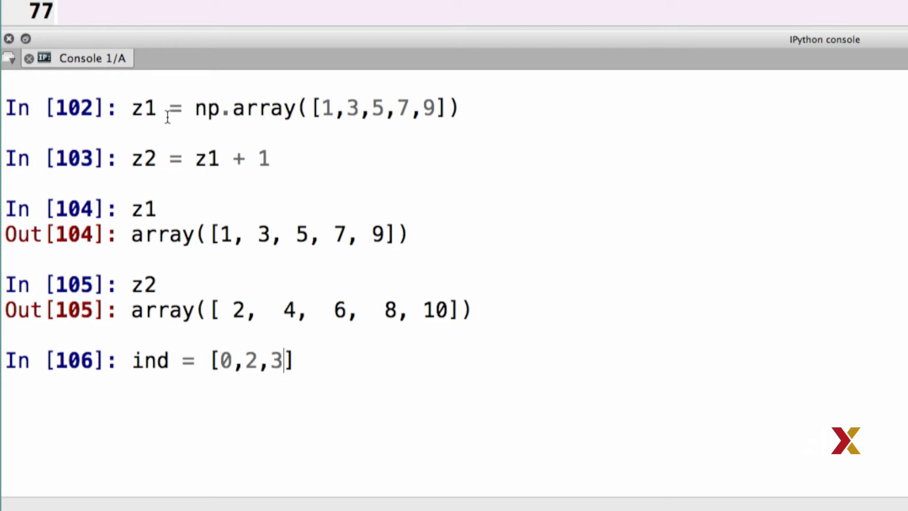
pyautogui.press('enter')
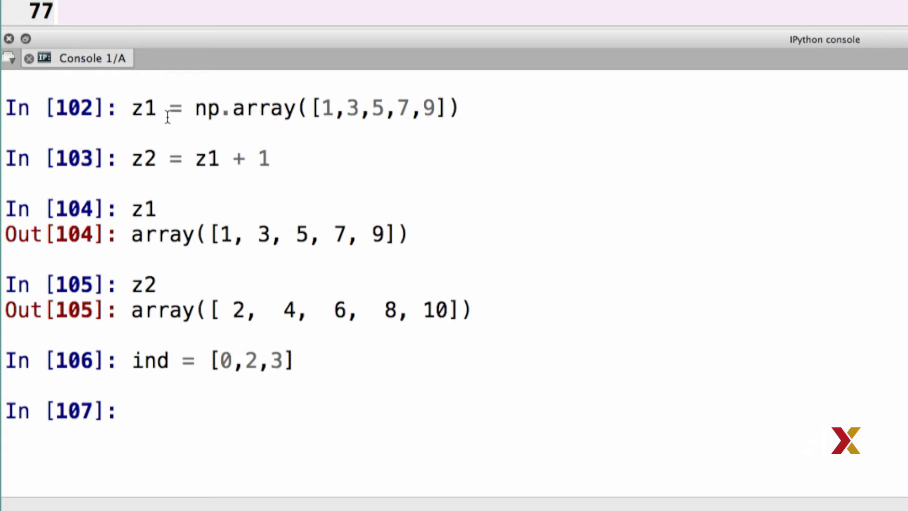
# Evaluate z1[ind] to get array([1, 5, 7]).
pyautogui.write('z1')
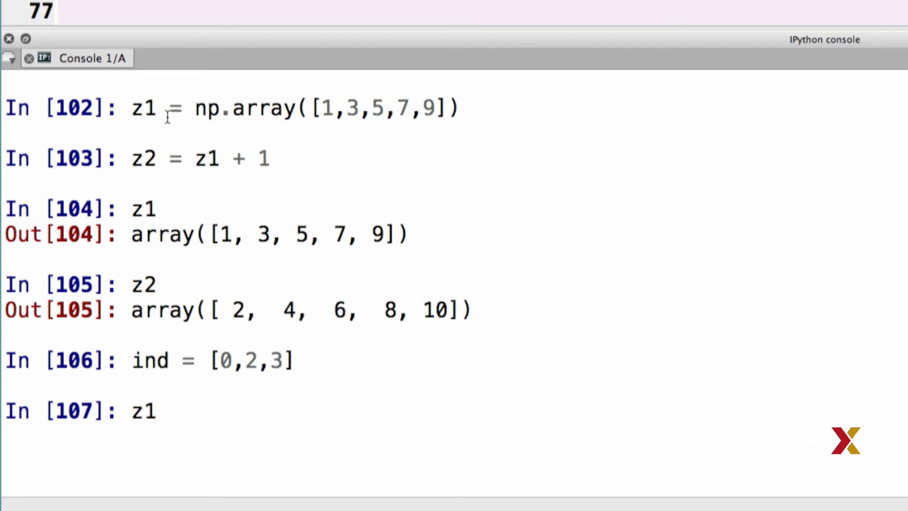
pyautogui.write('[]')
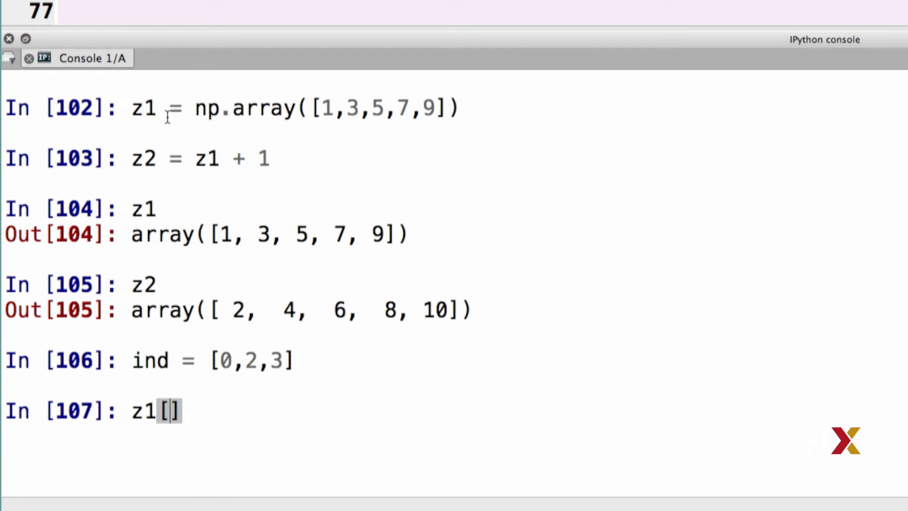
pyautogui.write('ind')
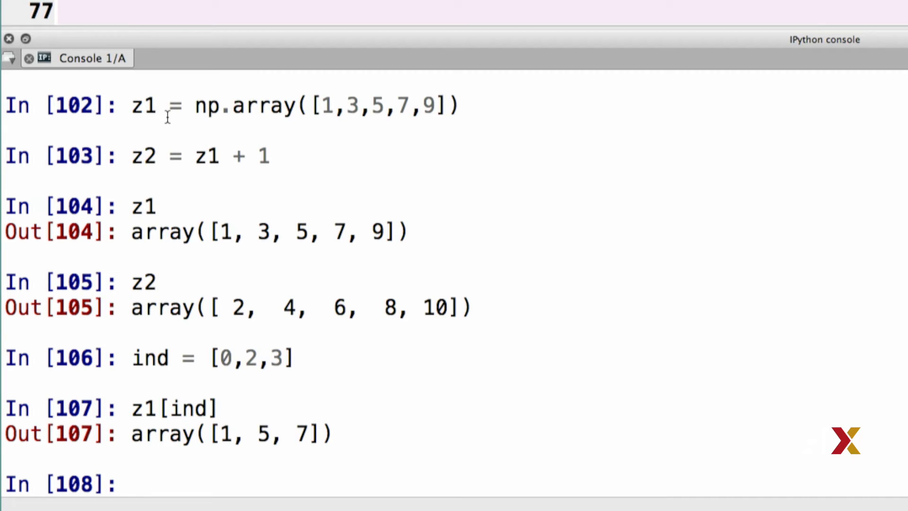
# Redefine ind as np.array([0,2,3]) and index z1 with it.
pyautogui.write('ind = [0,2,3]')
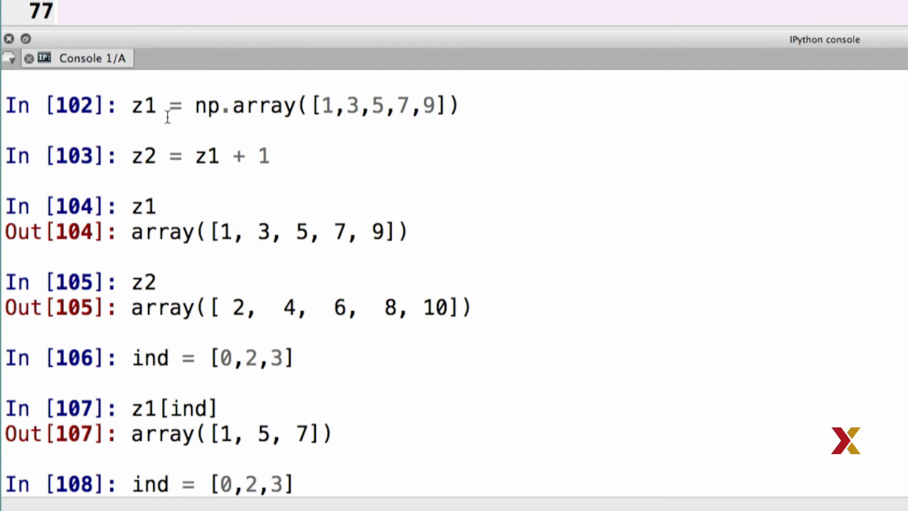
pyautogui.write('np.')
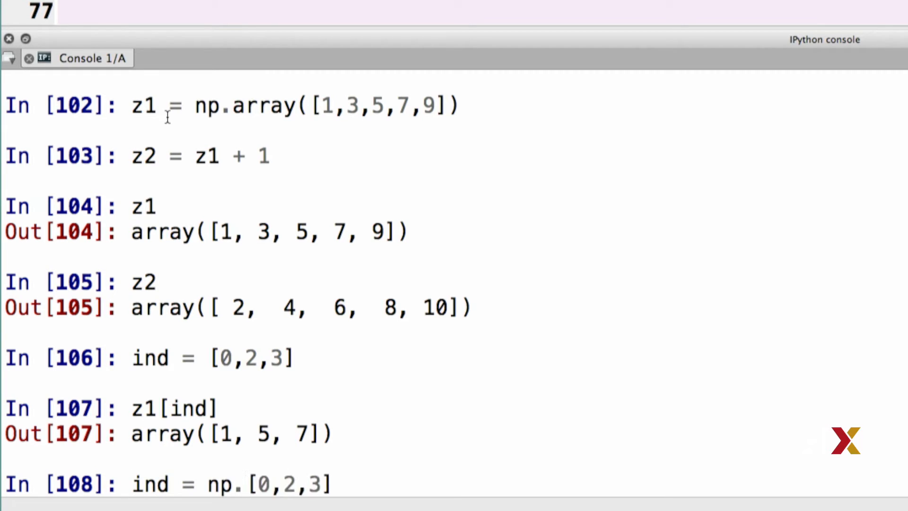
pyautogui.write('array(')
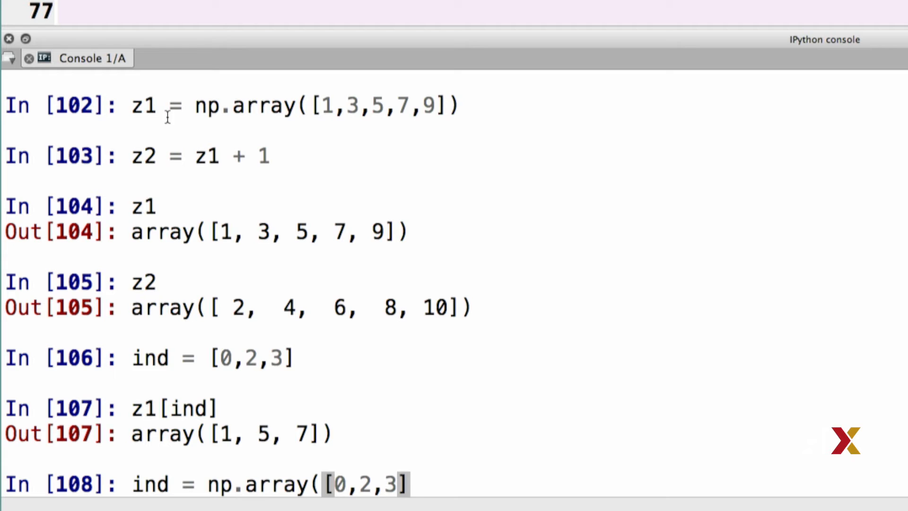
pyautogui.write(')')
pyautogui.write('z1[ind]')
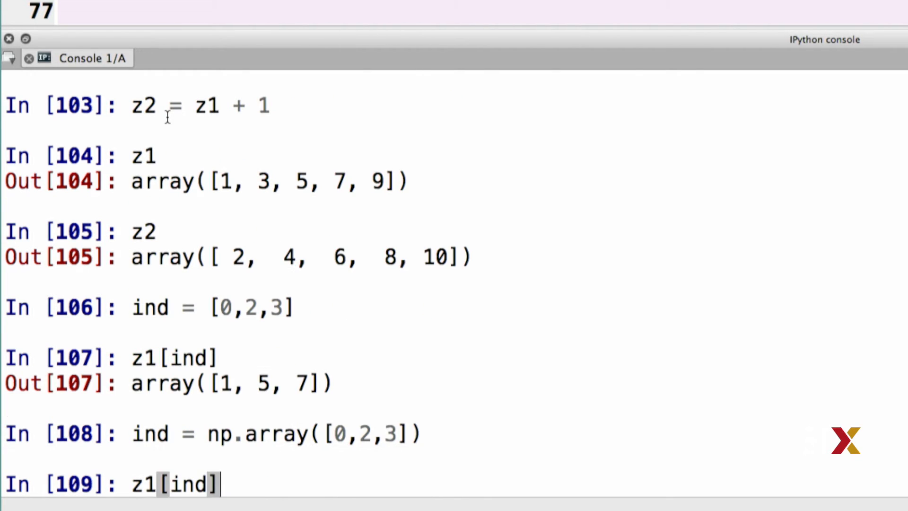
pyautogui.press('enter')
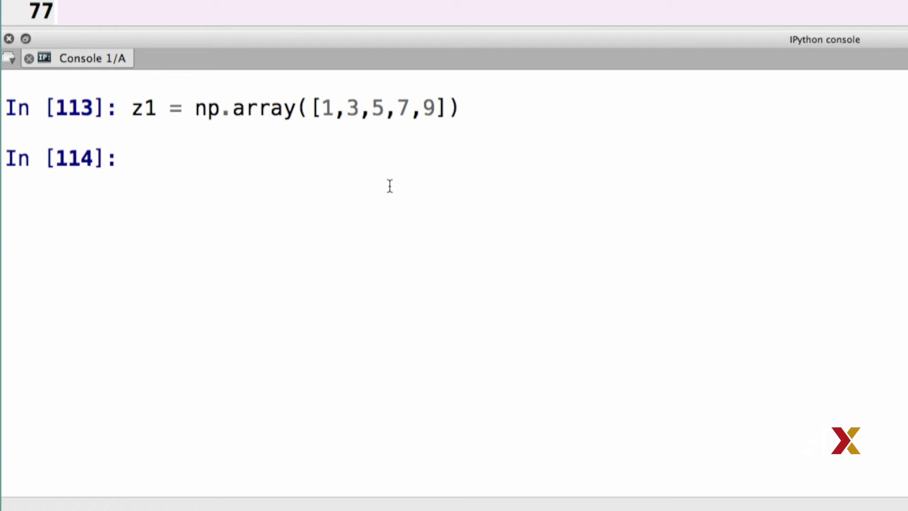
# Evaluate z1 > 6, giving the mask [False, False, False, True, True].
pyautogui.write('z1')
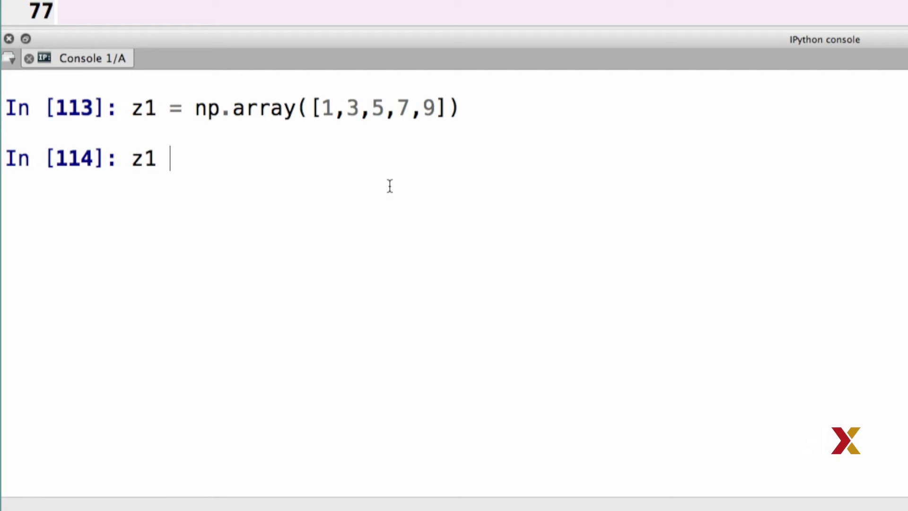
pyautogui.write('> 6')
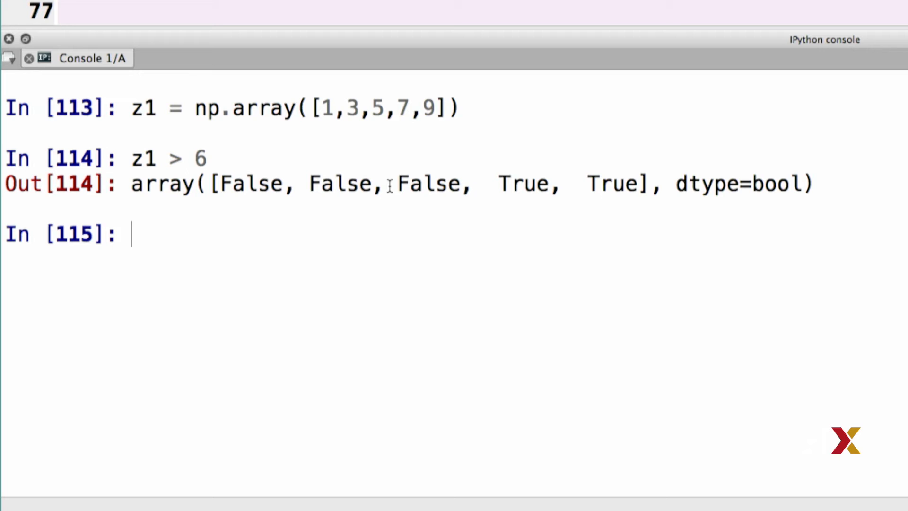
# Run z1[z1 > 6] to return array([7, 9]).
pyautogui.write('z1')
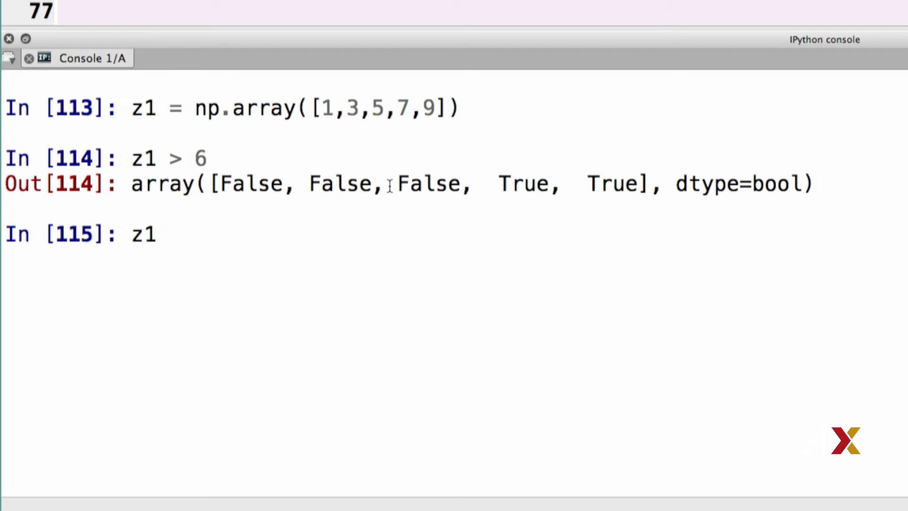
pyautogui.write('[]')
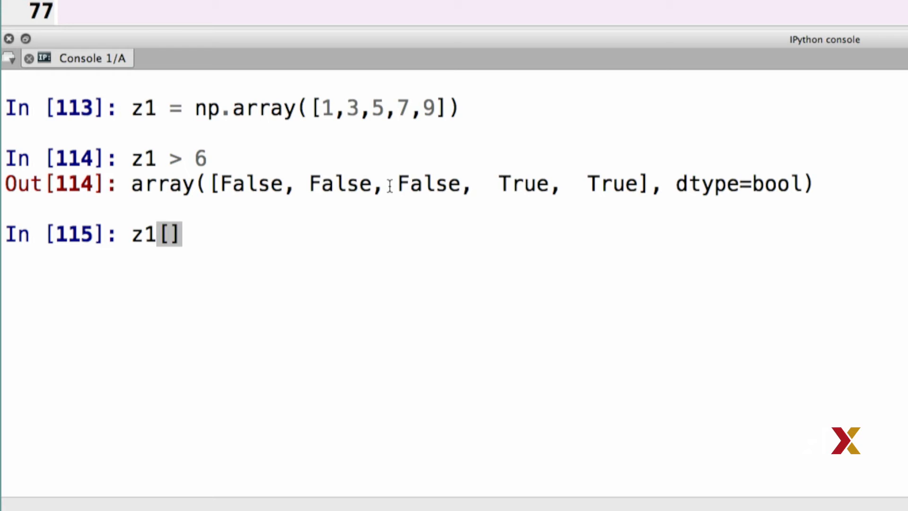
pyautogui.write('z')
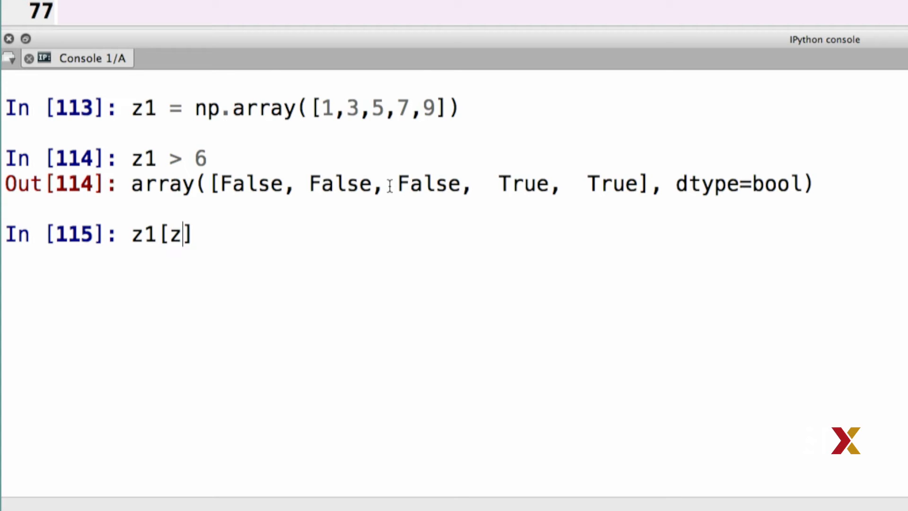
pyautogui.write('1')
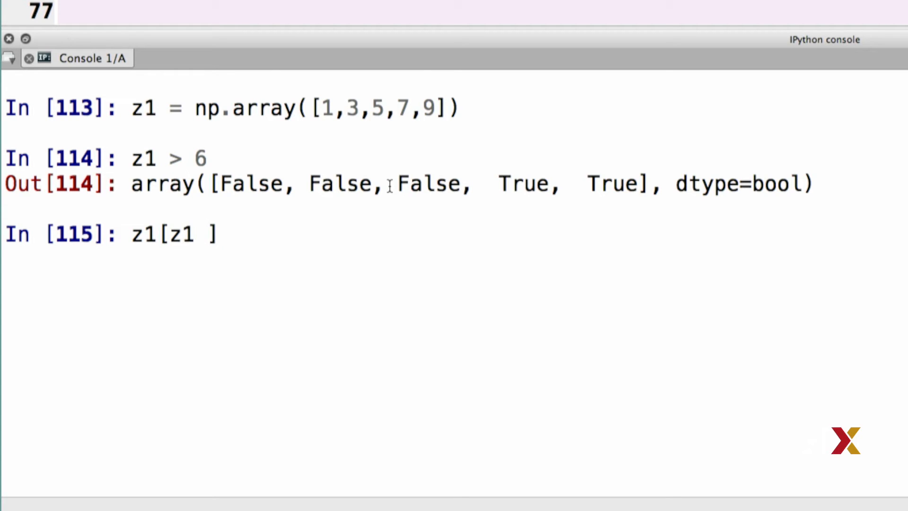
pyautogui.write('>')
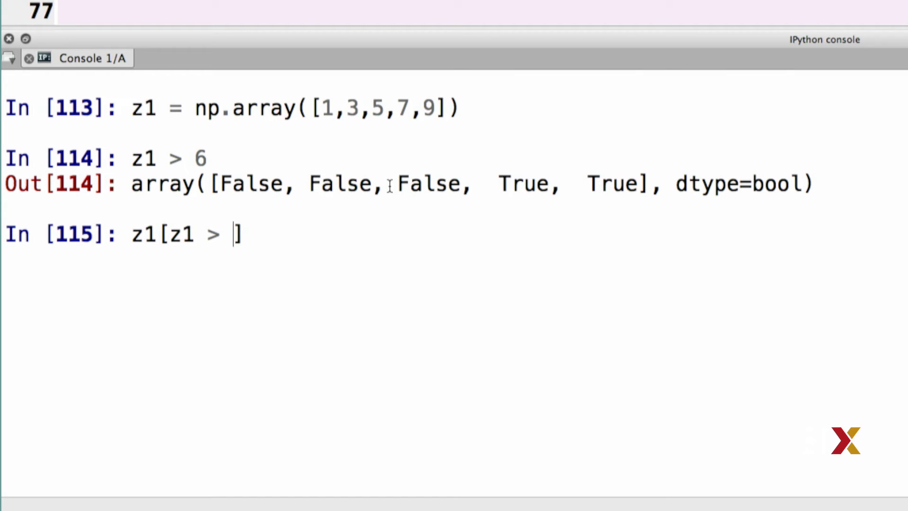
pyautogui.write('6]')
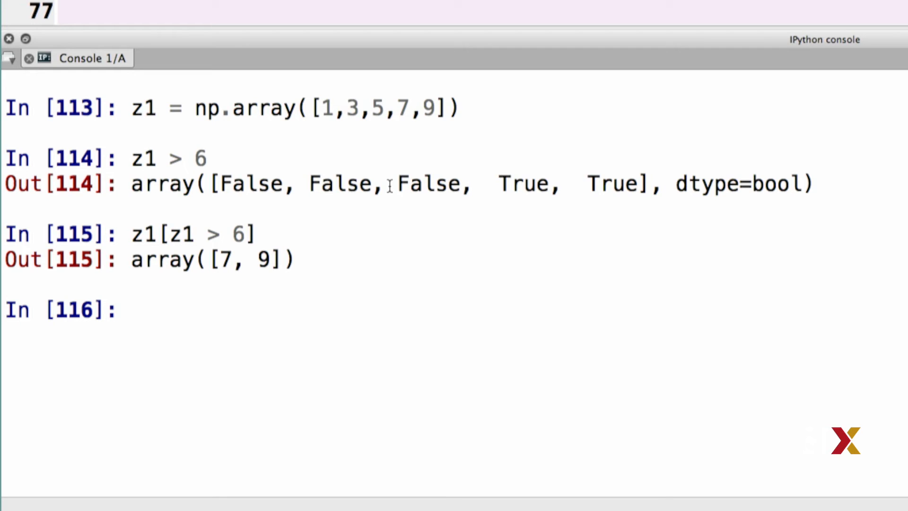
# Run z2[z1 > 6] for array([8, 10]), then enter z1 > 6 at the next prompt.
pyautogui.write('z1[z1 > 6]')
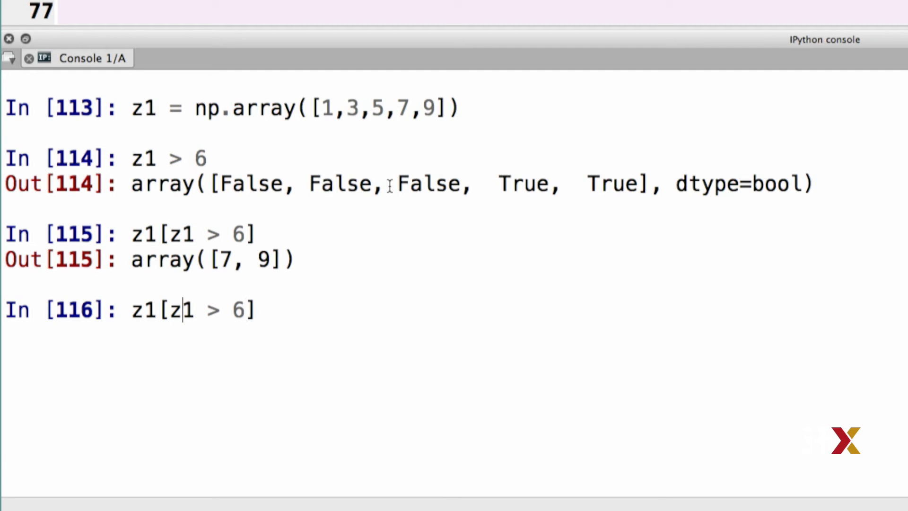
pyautogui.write('2')
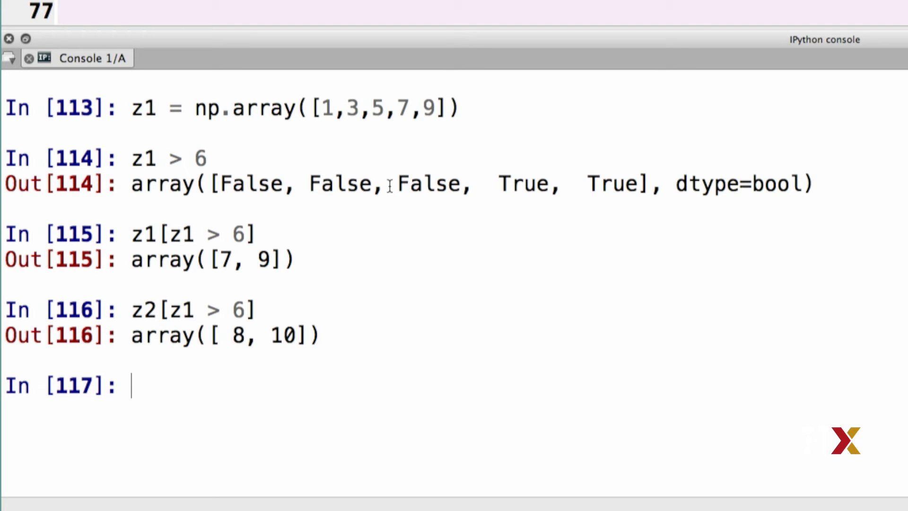
pyautogui.write('z1 > 6')
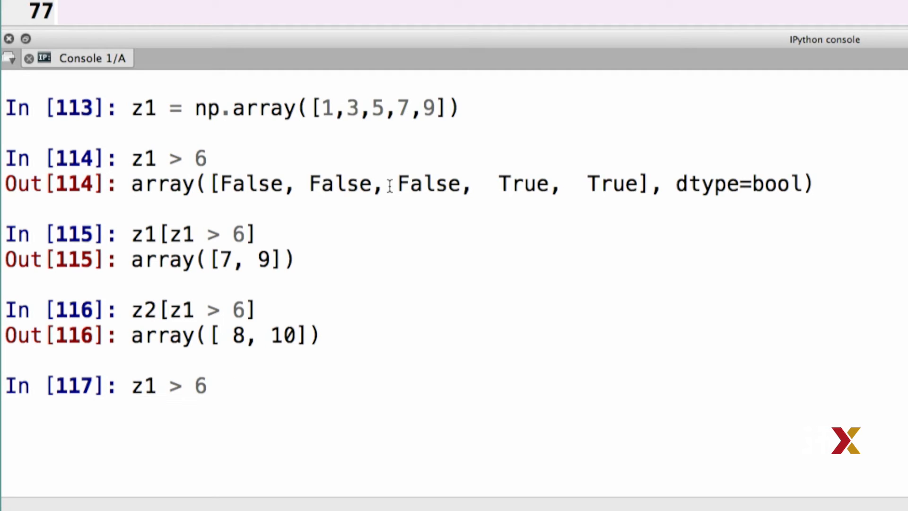
# Store the z1 > 6 mask as ind and index z1 and z2 with it.
pyautogui.write('ind')
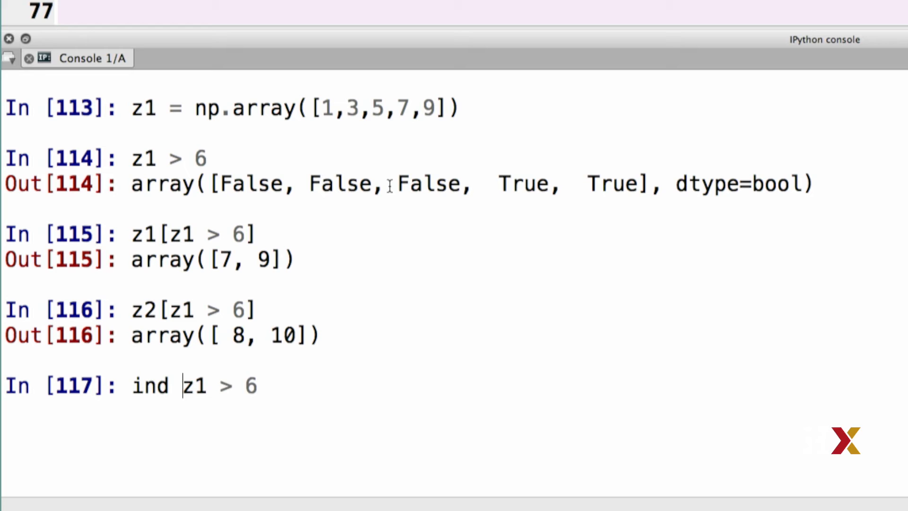
pyautogui.write('=')
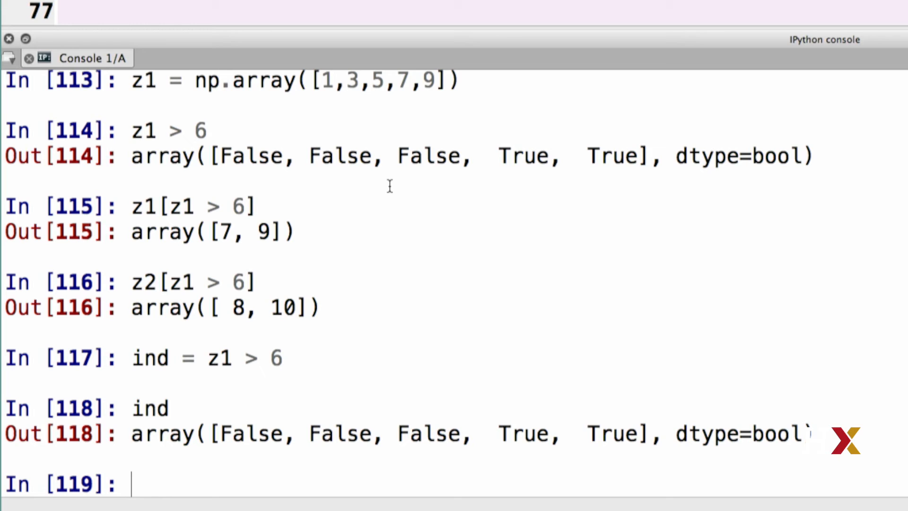
pyautogui.write('z1[ind]')
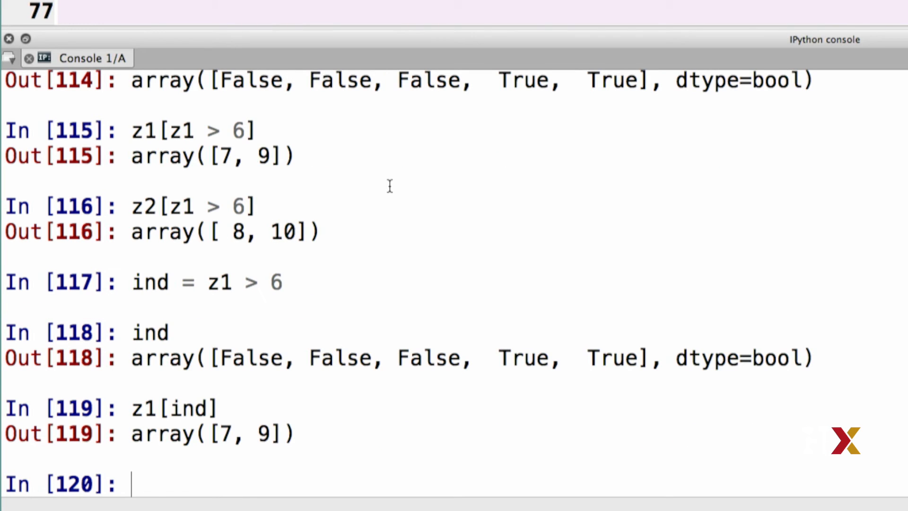
pyautogui.write('z[ind]')
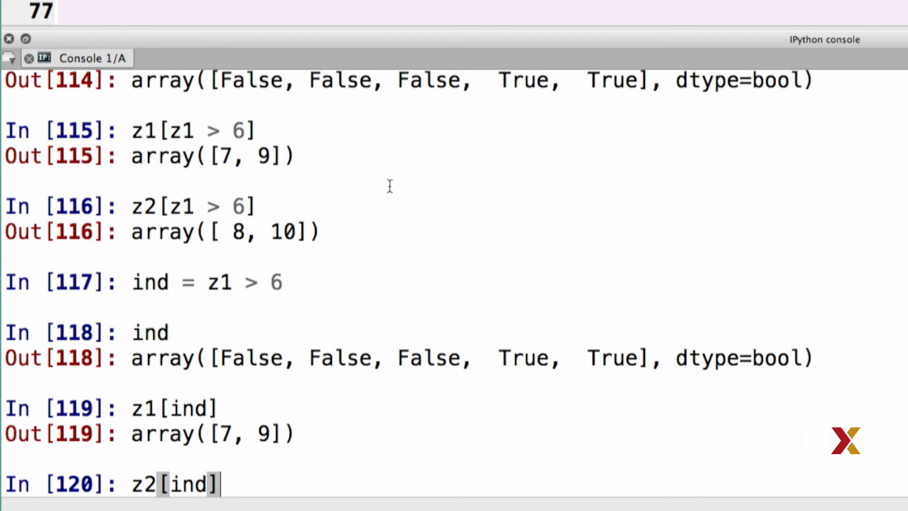
pyautogui.press('enter')
pyautogui.write('z1 = np.array([1,3,5,7,9])')
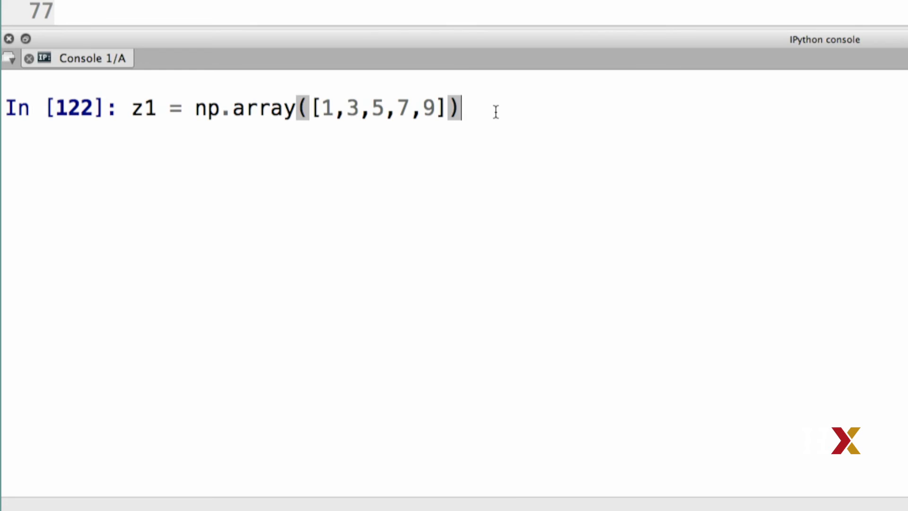
# Run the z1 definition and make w the slice z1[0:3].
pyautogui.press('enter')
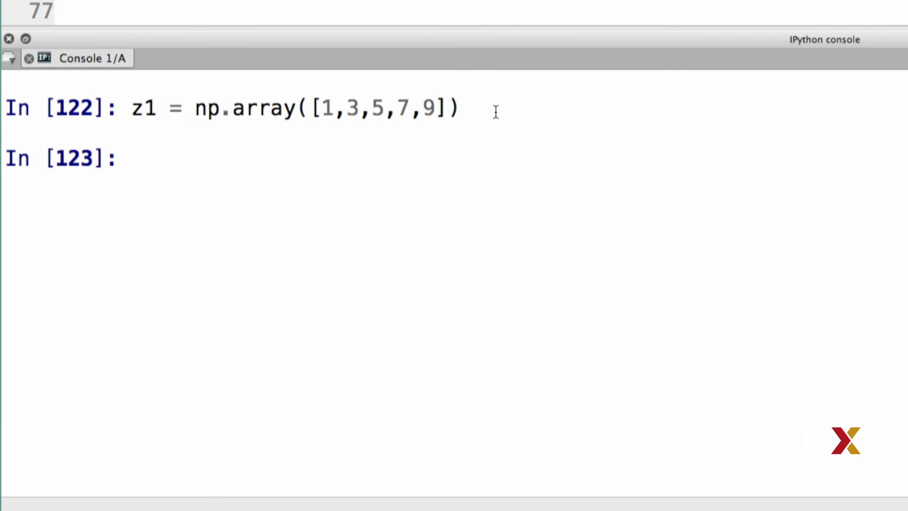
pyautogui.write('w')
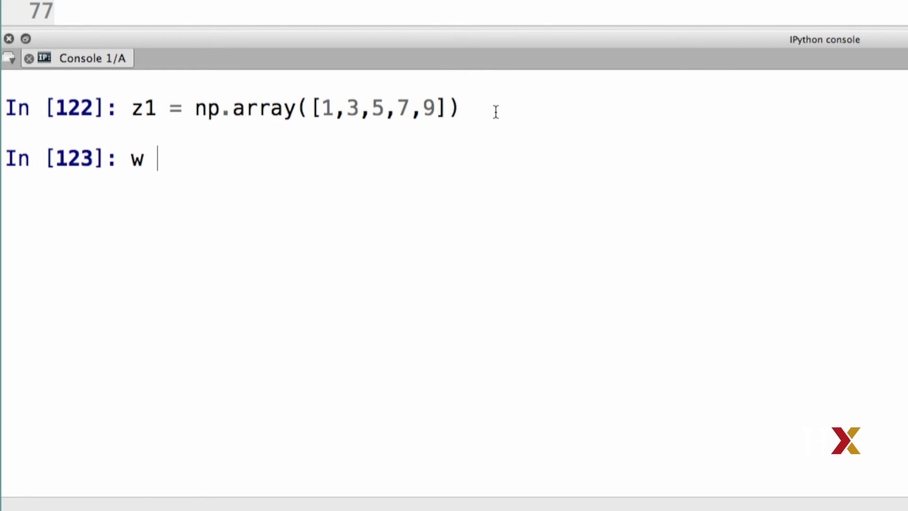
pyautogui.write('=')
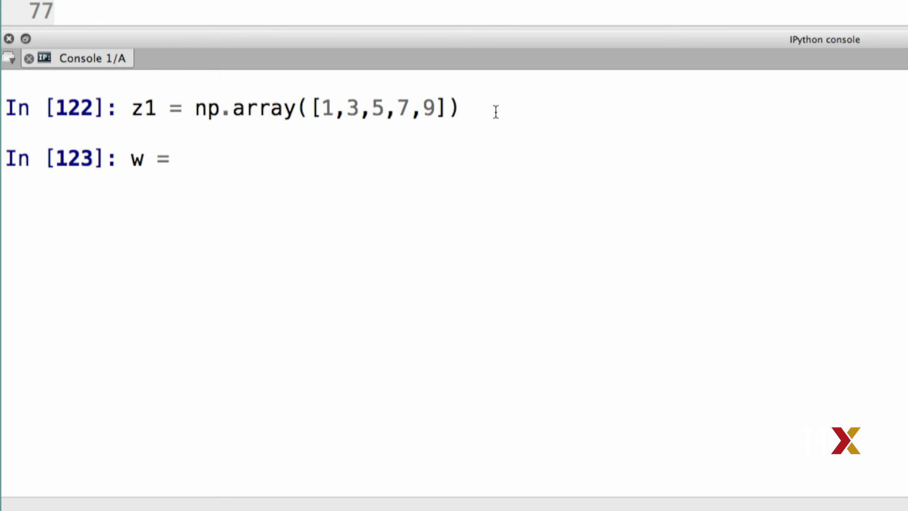
pyautogui.write('z1[]')
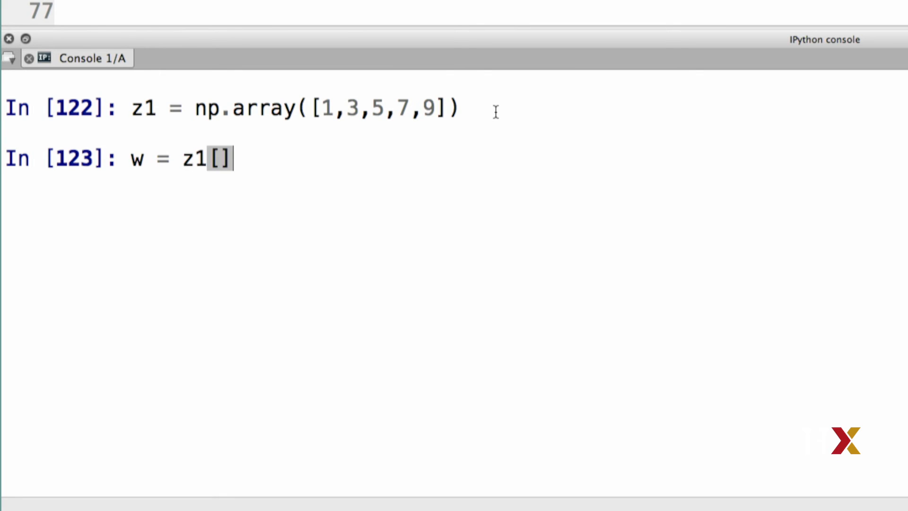
pyautogui.write('0:3')
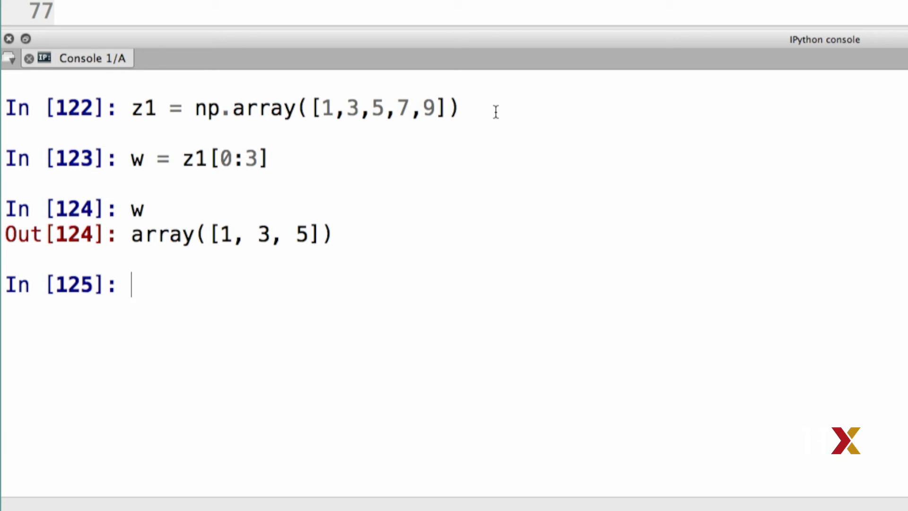
# Set w[0] to 3, then display w and z1.
pyautogui.write('w[0]')
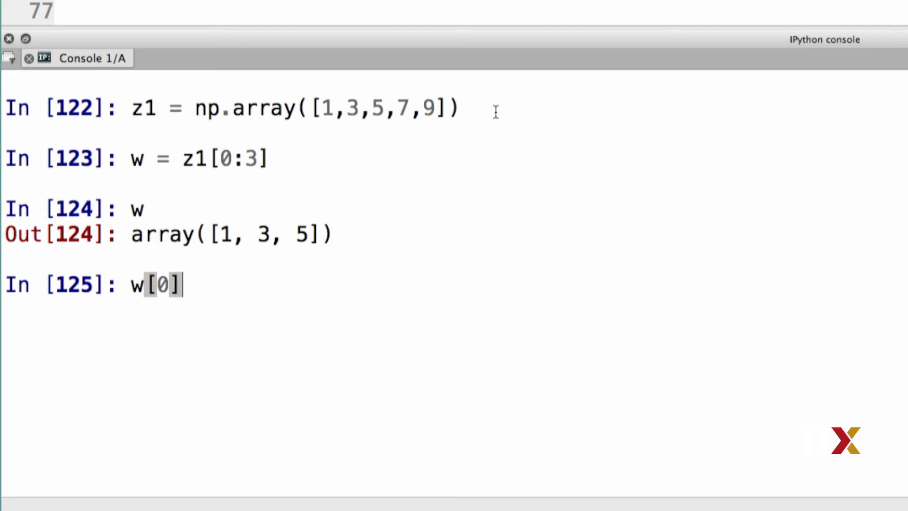
pyautogui.write('= 3')
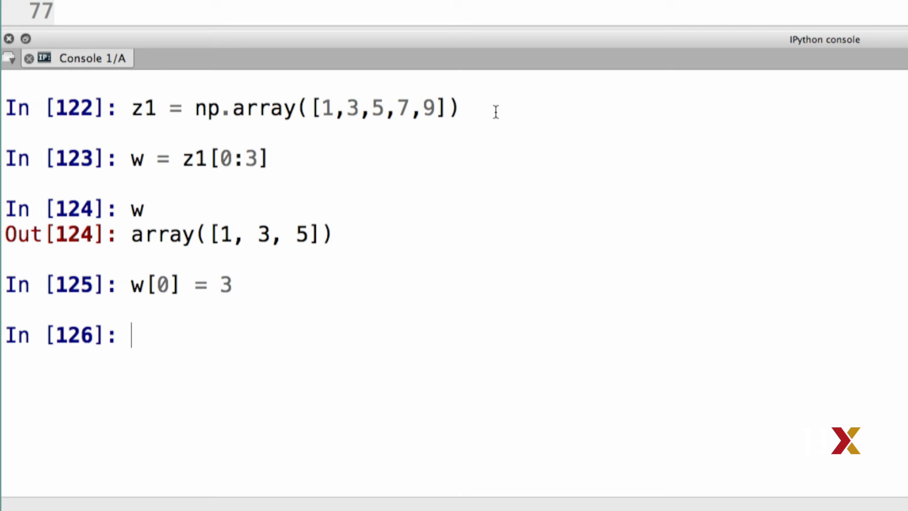
pyautogui.write('w')
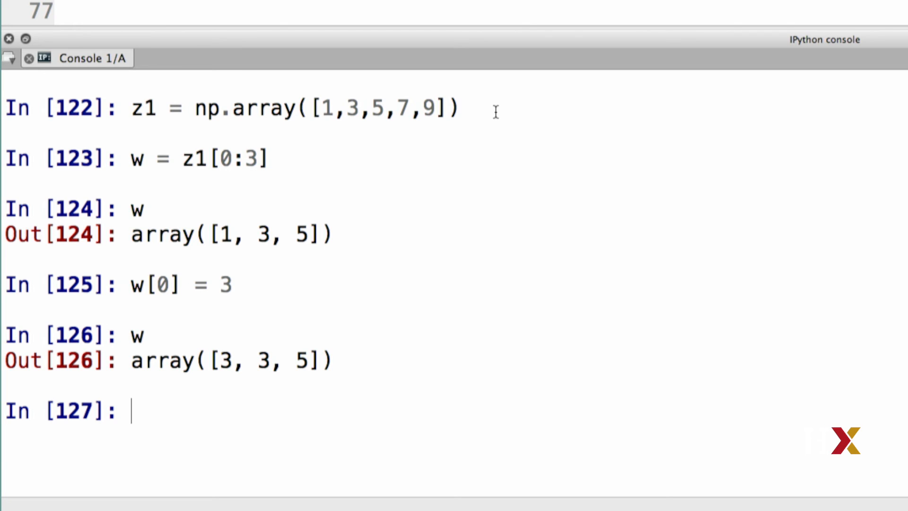
pyautogui.write('z1 = np.array([1,3,5,7,9')
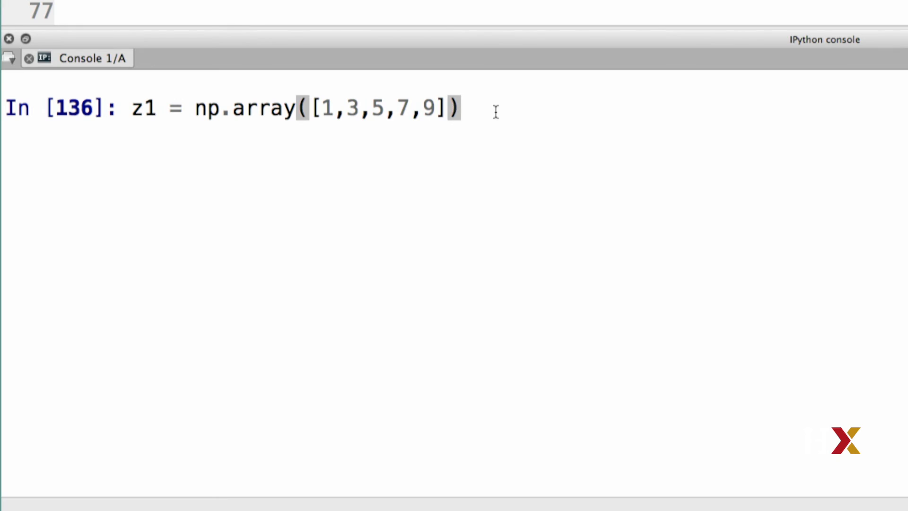
# Run the z1 definition, create ind = np.array([0,1,2]), and display z1 and ind.
pyautogui.press('enter')
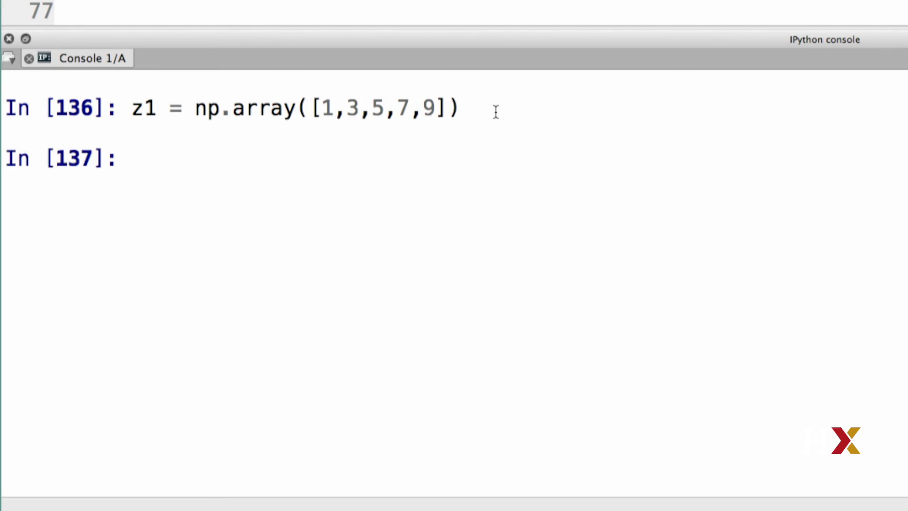
pyautogui.write('ind = [')
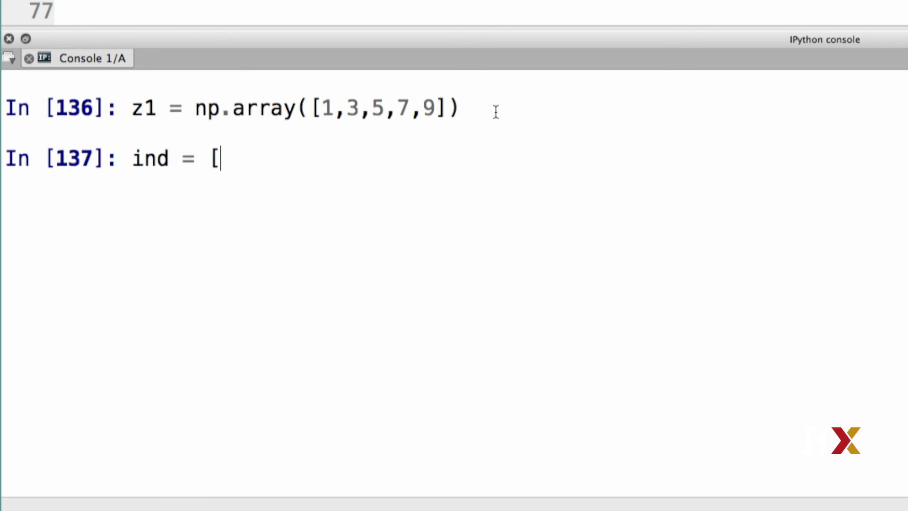
pyautogui.write('0]')
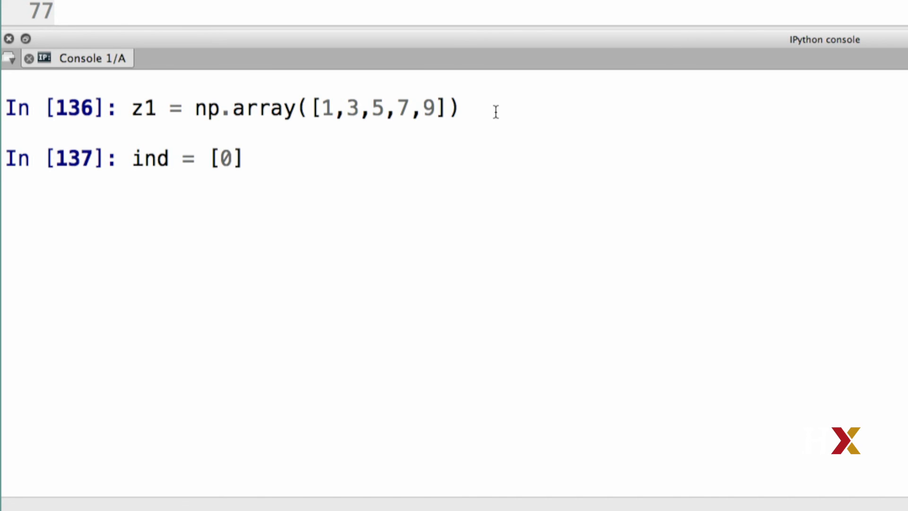
pyautogui.write('1,')
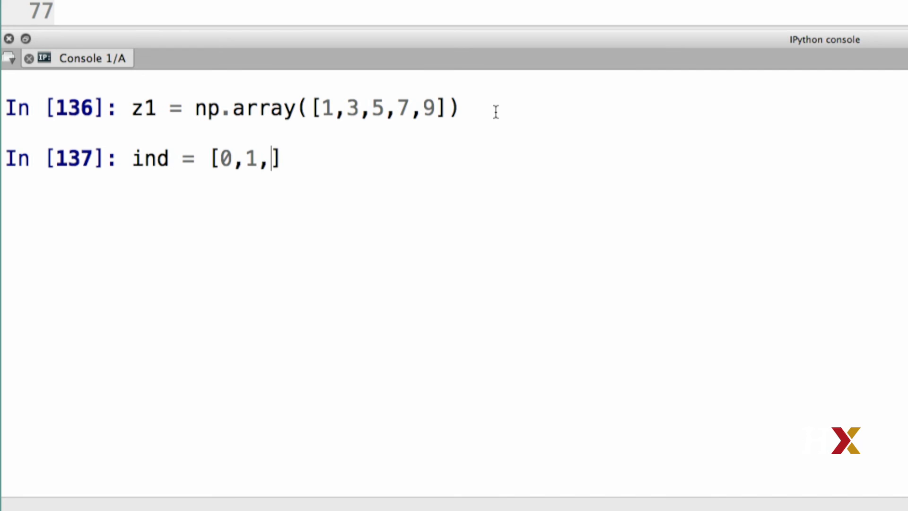
pyautogui.write('2')
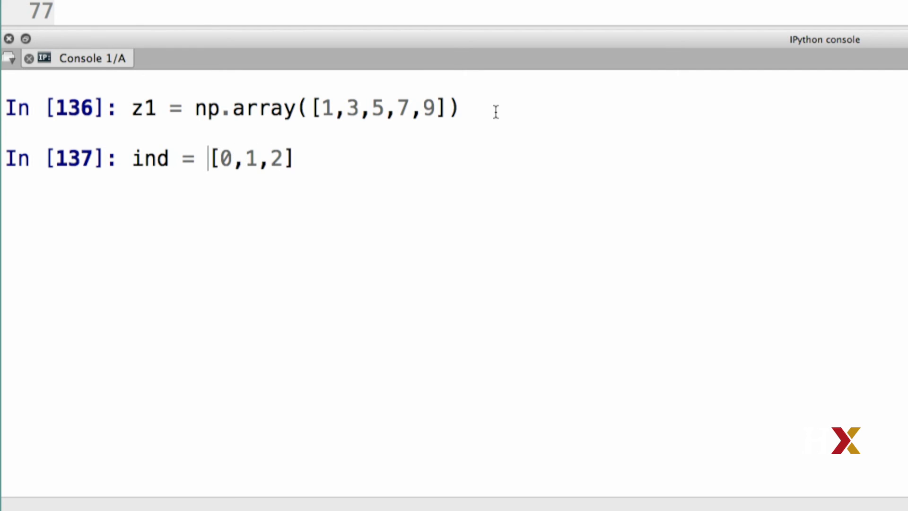
pyautogui.write('np.array')
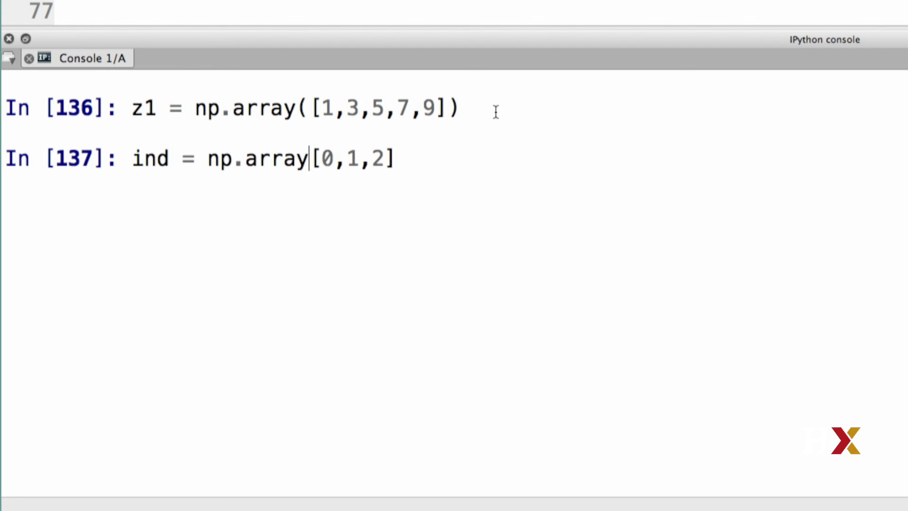
pyautogui.write('(')
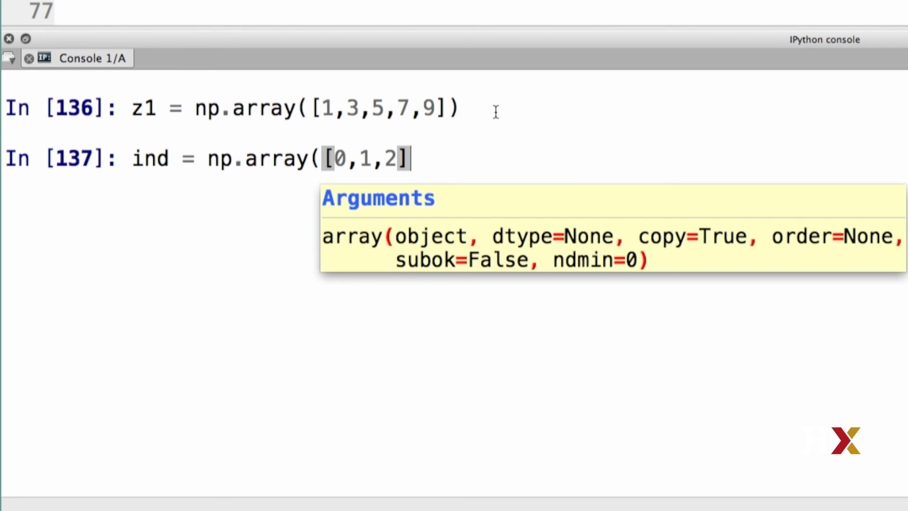
pyautogui.write(')')
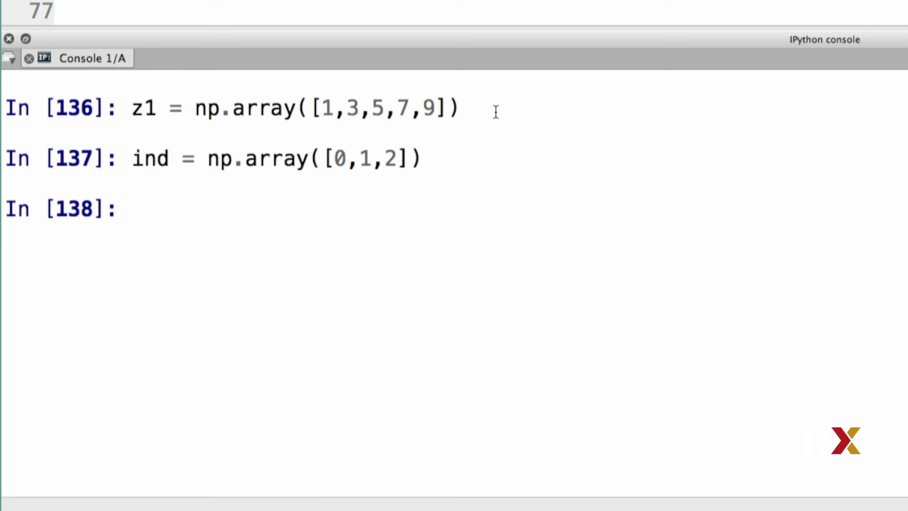
pyautogui.write('z1')
pyautogui.write('ind')
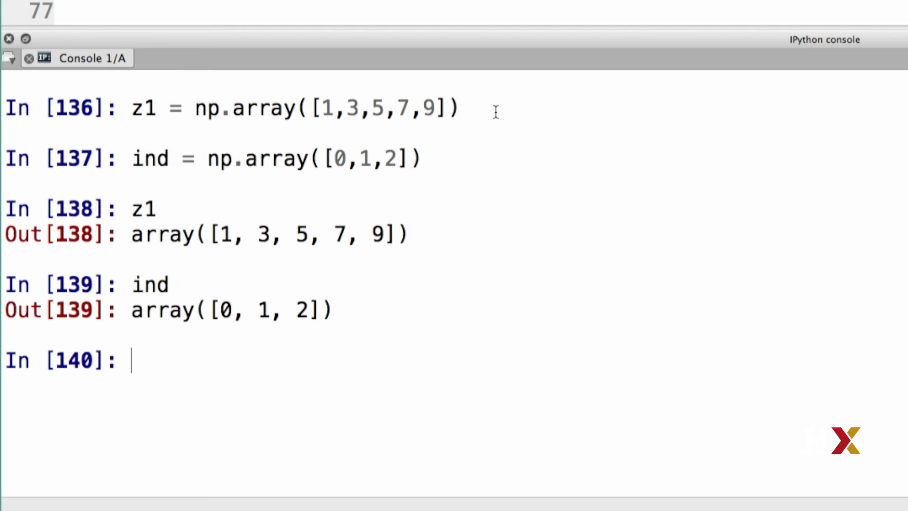
pyautogui.write('w =')
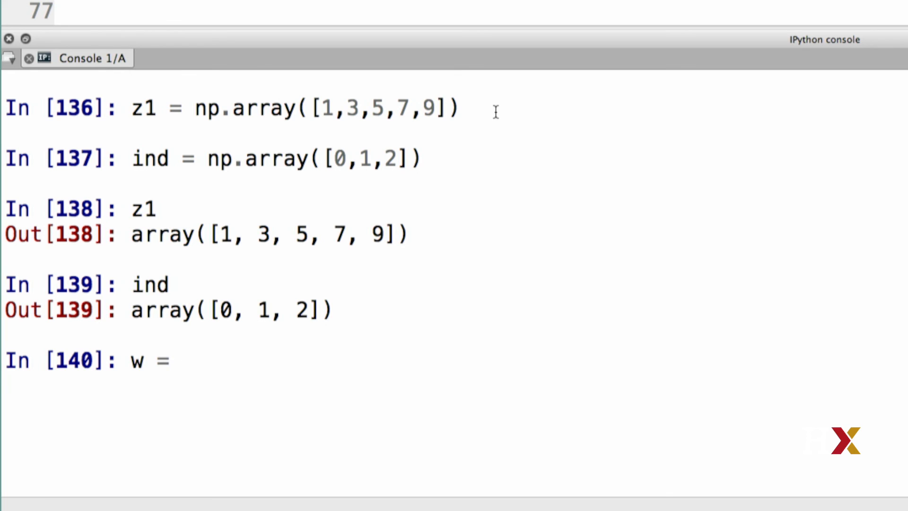
# Set w = z1[ind], then w[0] = 3, so w reads [3, 3, 5].
pyautogui.write('z1[]')
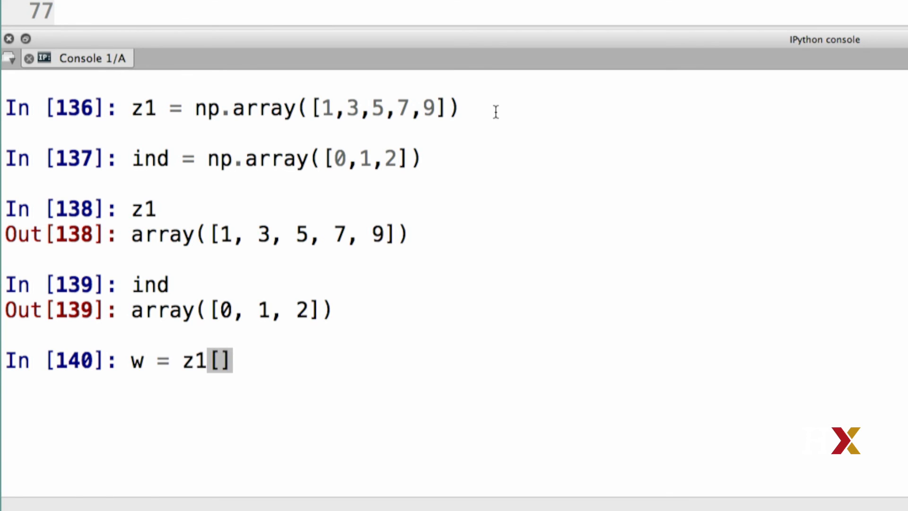
pyautogui.write('ind')
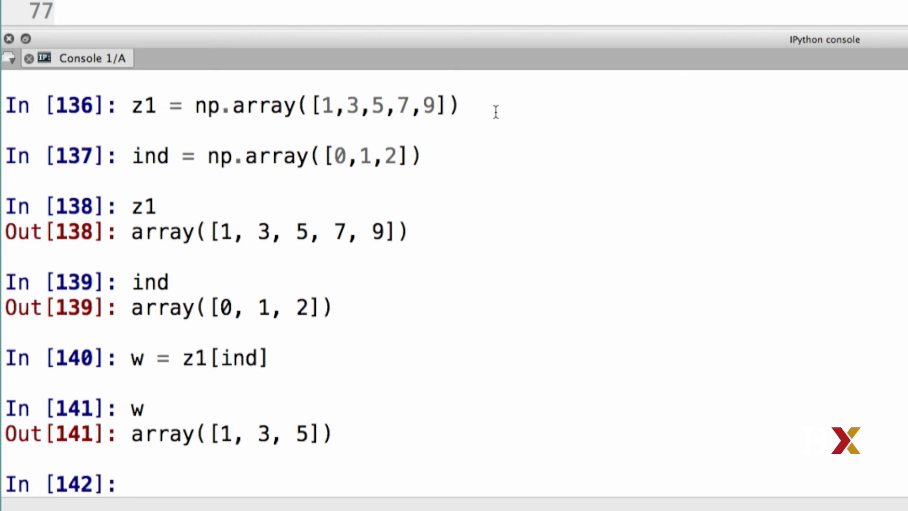
pyautogui.write('w[0')
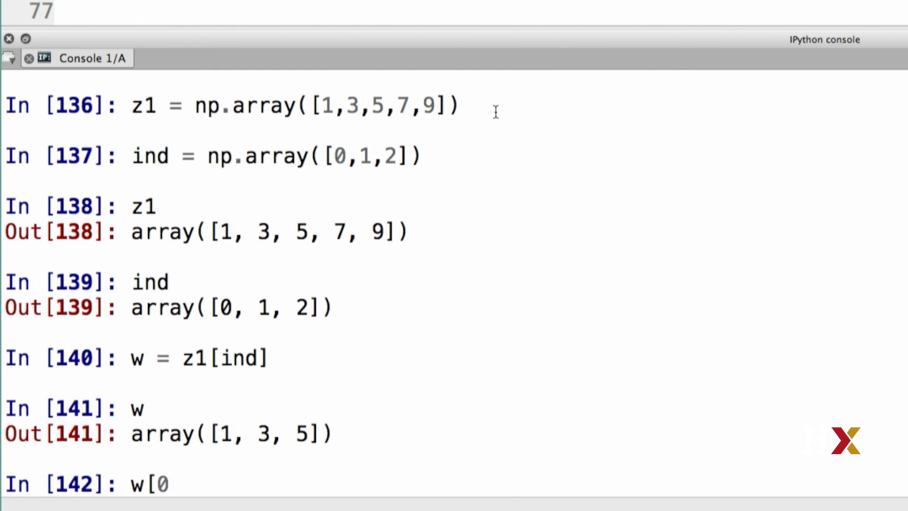
pyautogui.write(']')
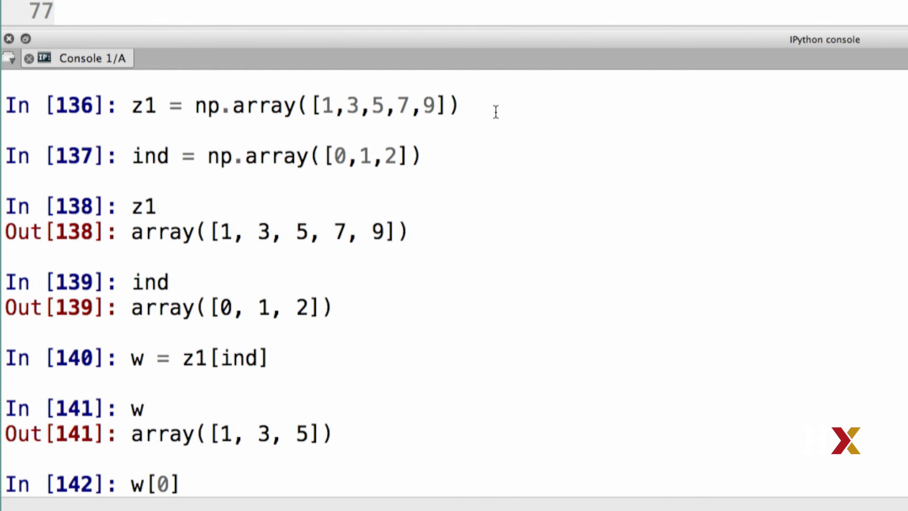
pyautogui.write('= 3')
pyautogui.write('w')
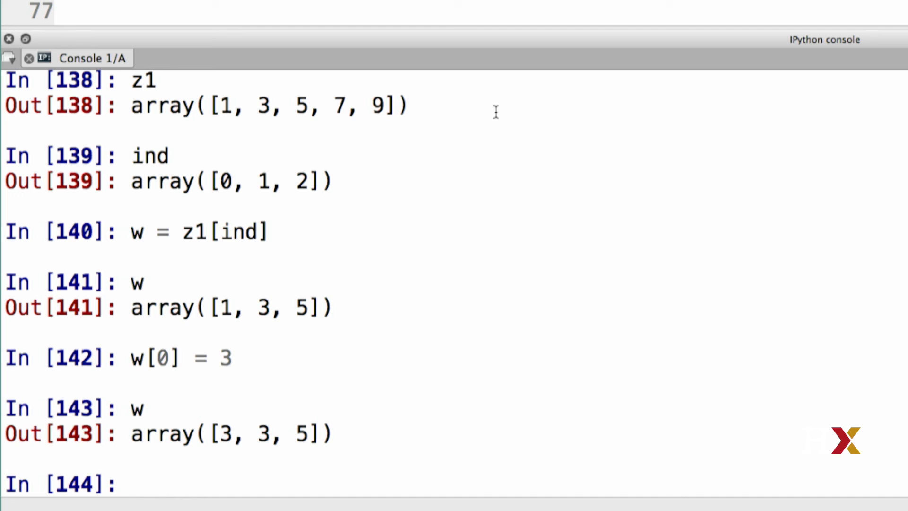
pyautogui.write('z1')
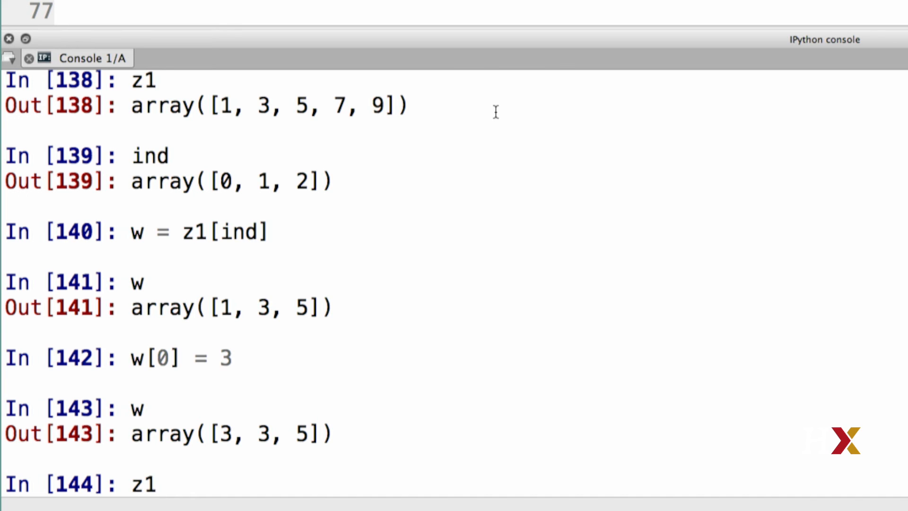